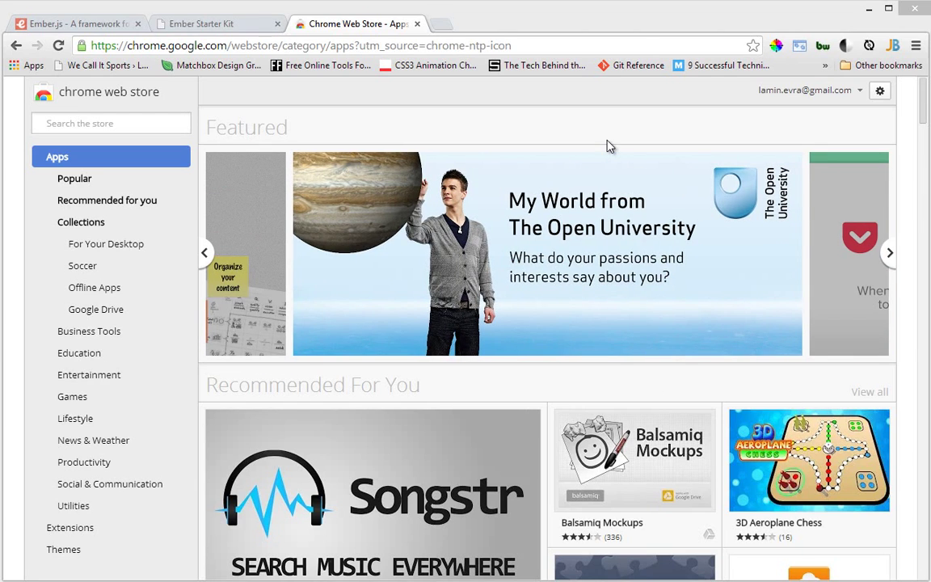
mouse_move(246, 170)
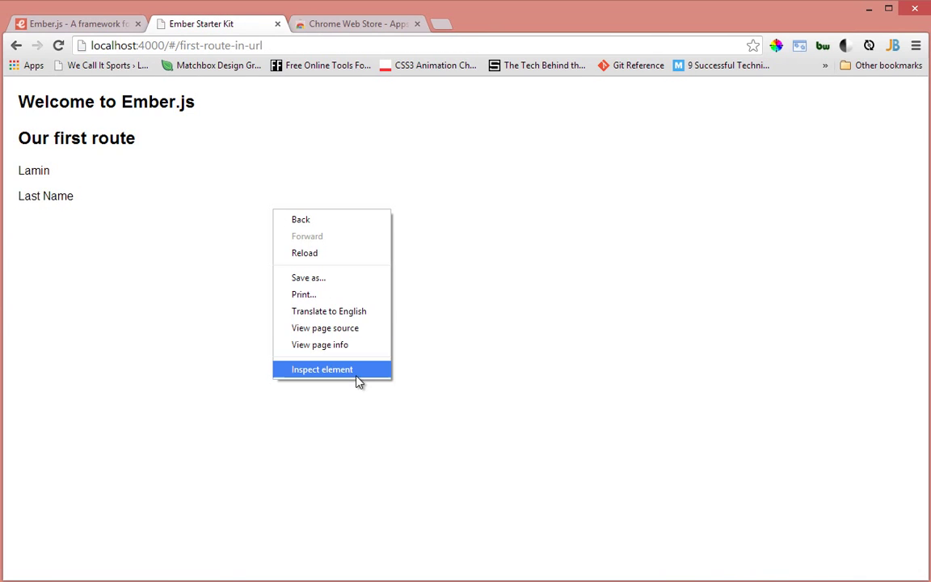
Show the Ember Inspector's Routes list for the app inside the developer tools.
left_click(322, 369)
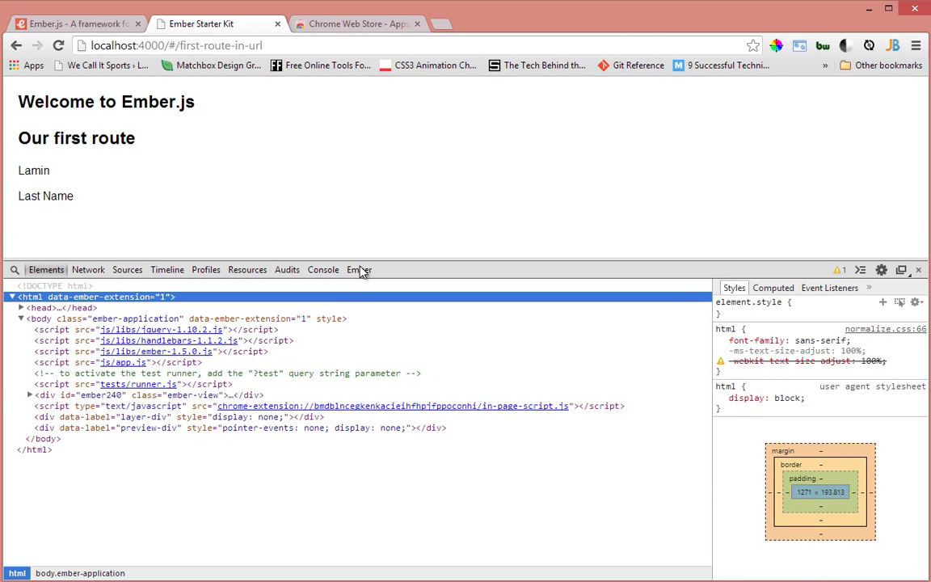
left_click(359, 268)
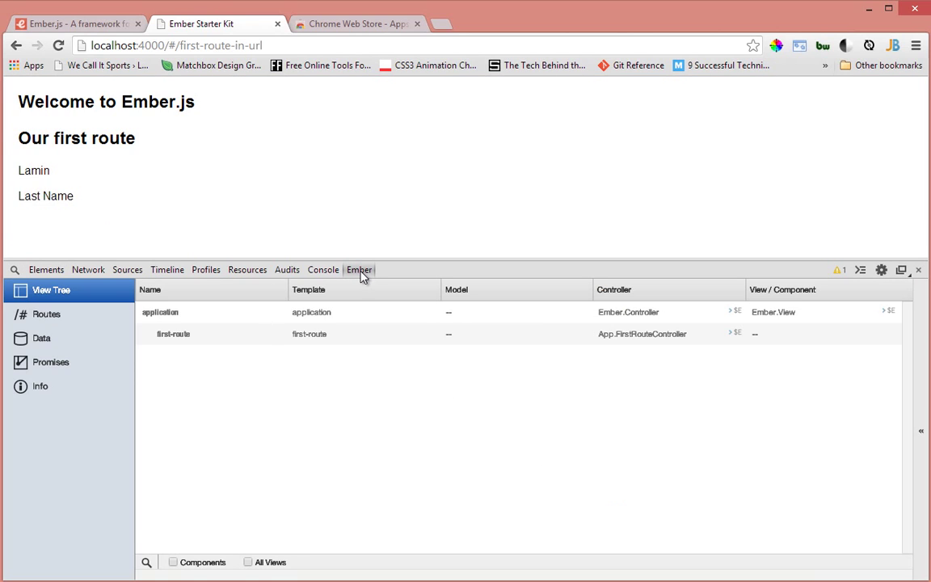
mouse_move(49, 381)
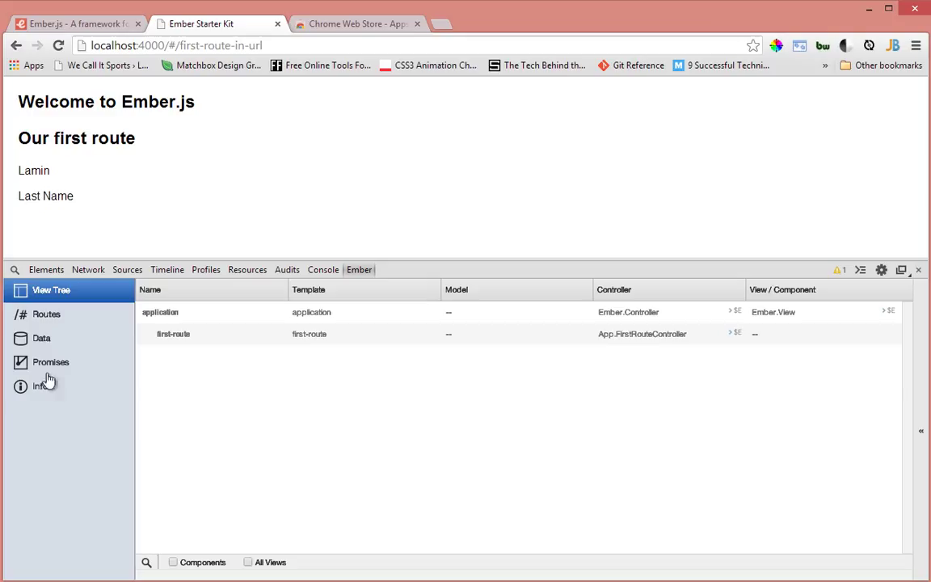
left_click(45, 314)
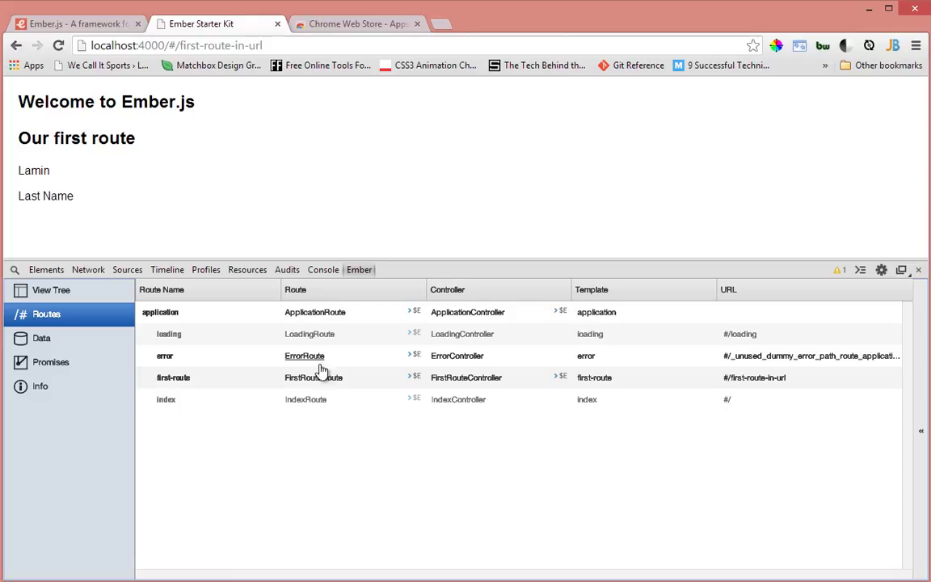
mouse_move(314, 379)
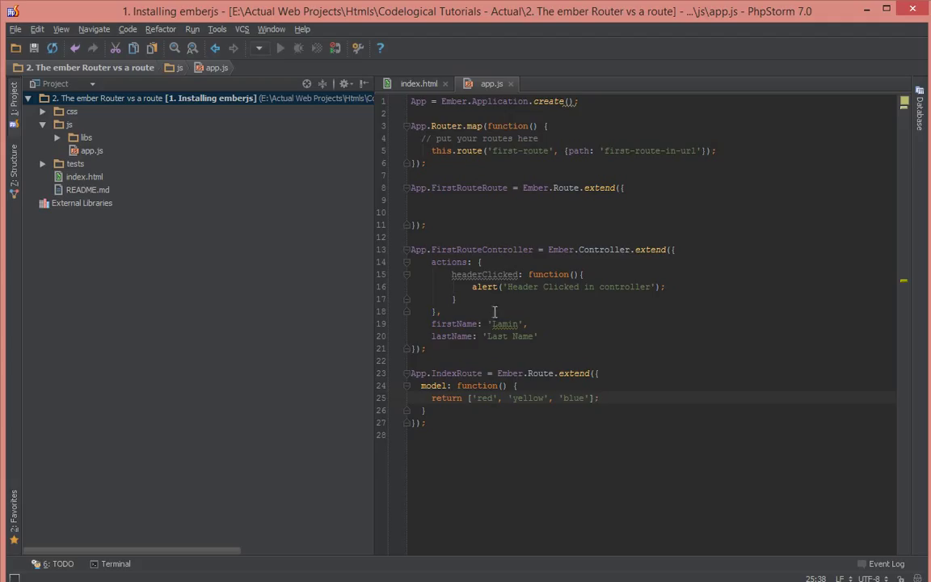
Comment out the FirstRouteRoute and FirstRouteController blocks with Ctrl+/.
left_click_drag(411, 249, 424, 349)
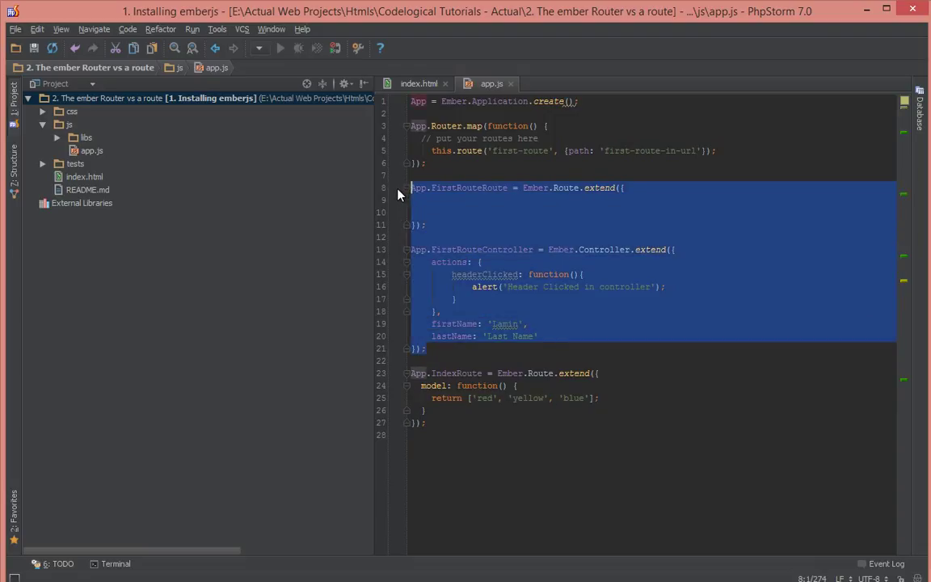
key("ctrl+slash")
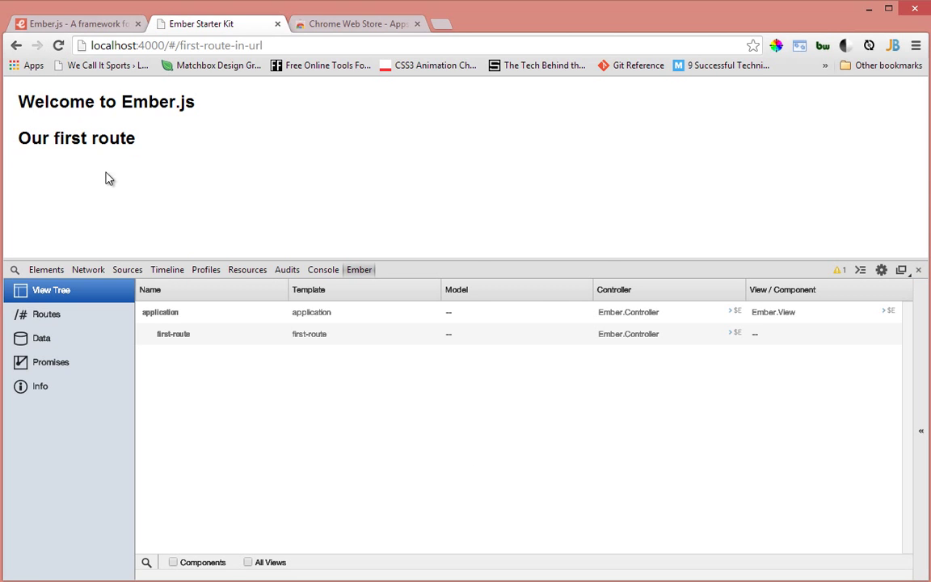
mouse_move(132, 554)
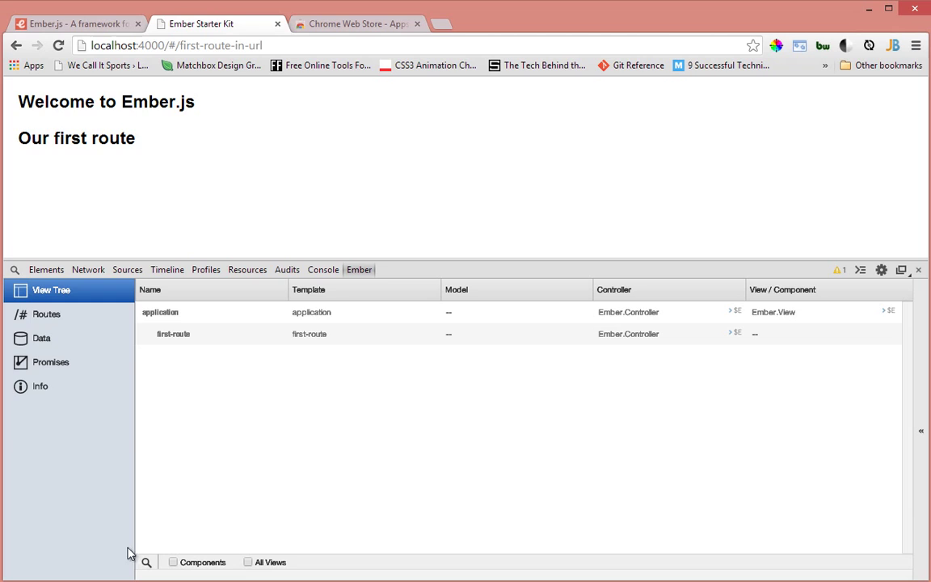
mouse_move(511, 301)
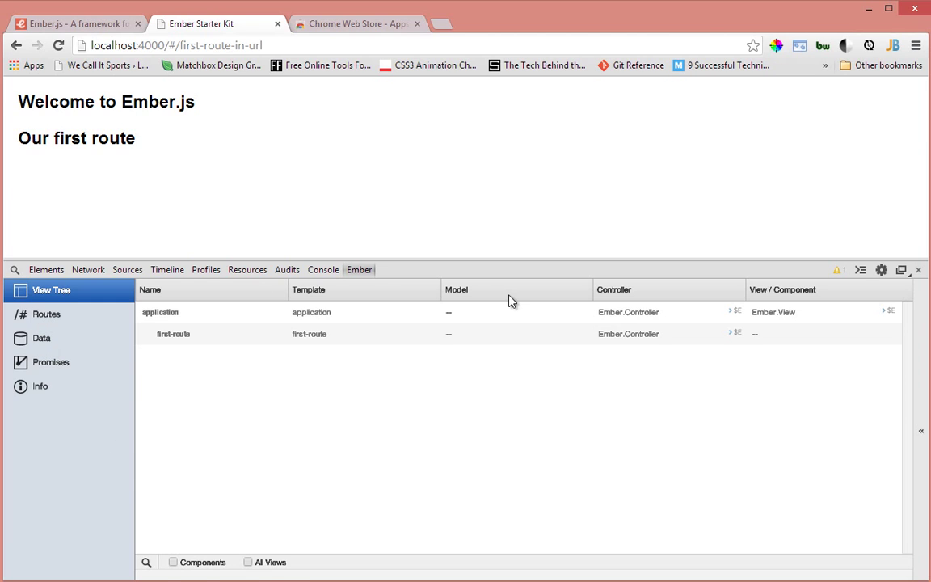
mouse_move(97, 353)
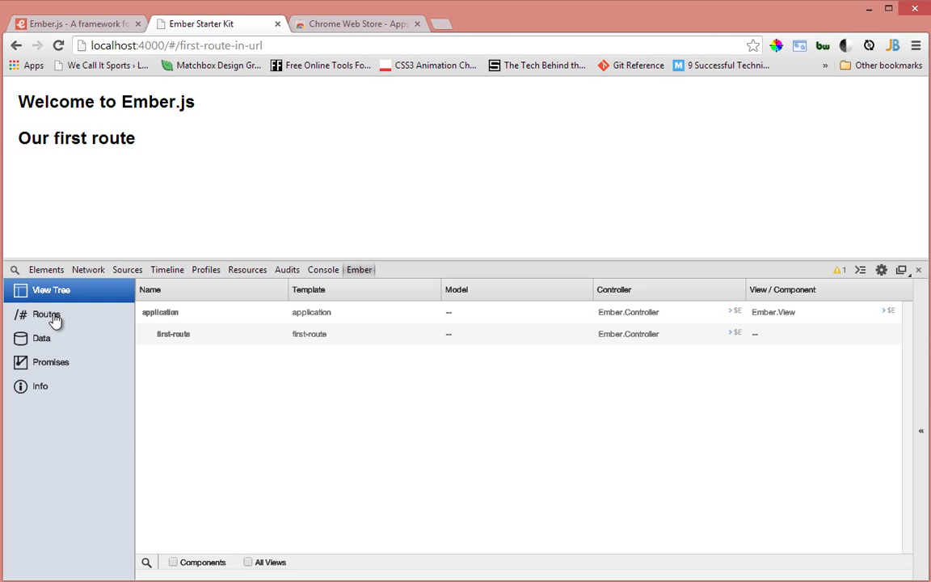
Examine the first-route entry in the Routes list and its FirstRouteRoute class.
left_click(45, 313)
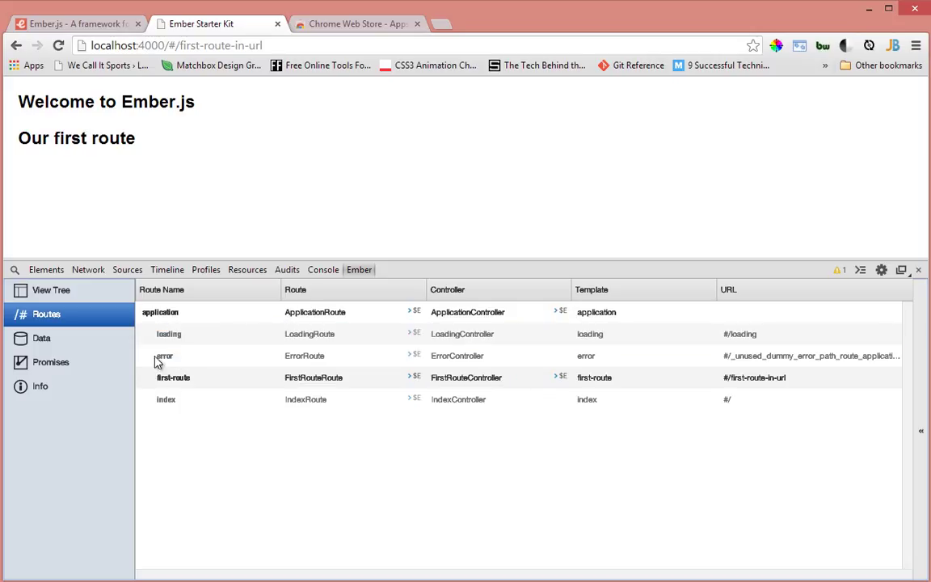
double_click(168, 333)
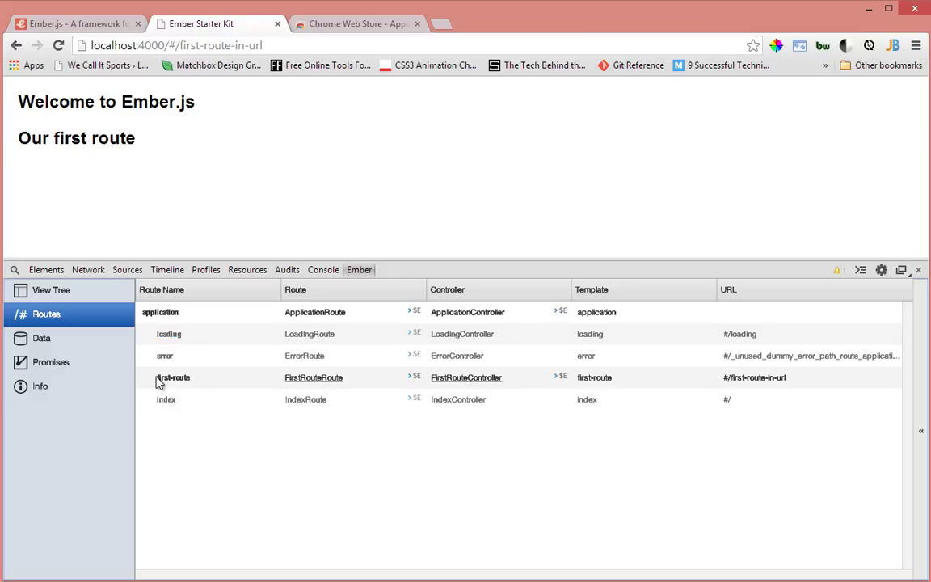
double_click(171, 378)
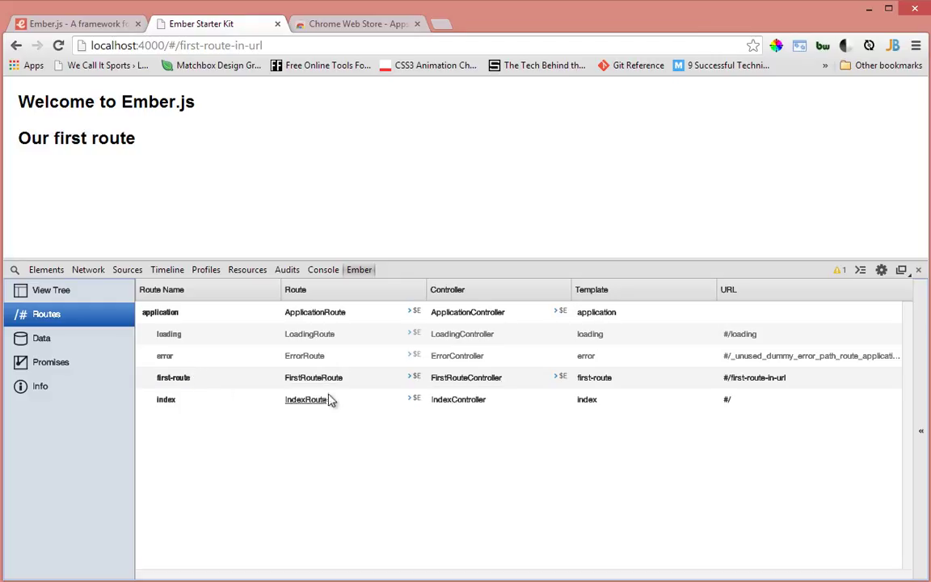
mouse_move(313, 378)
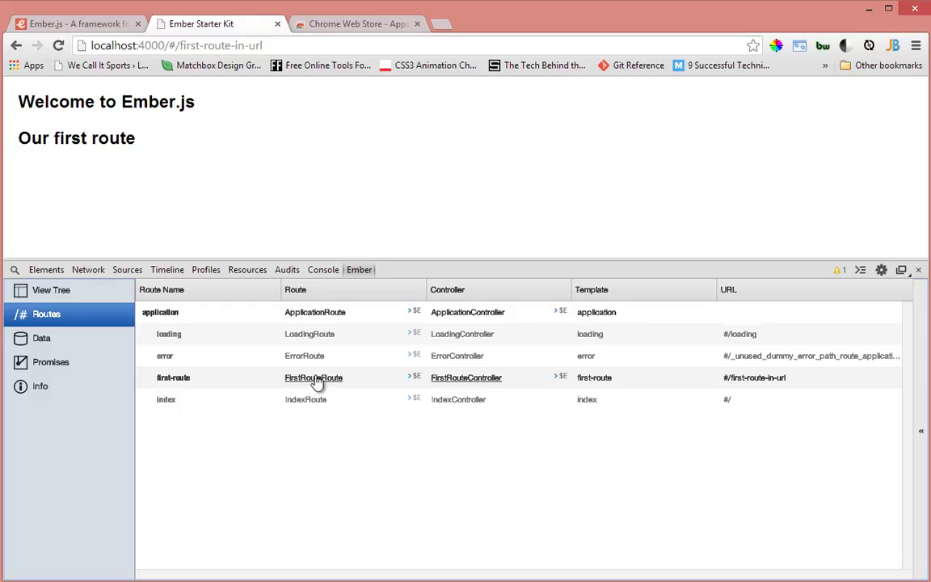
mouse_move(366, 393)
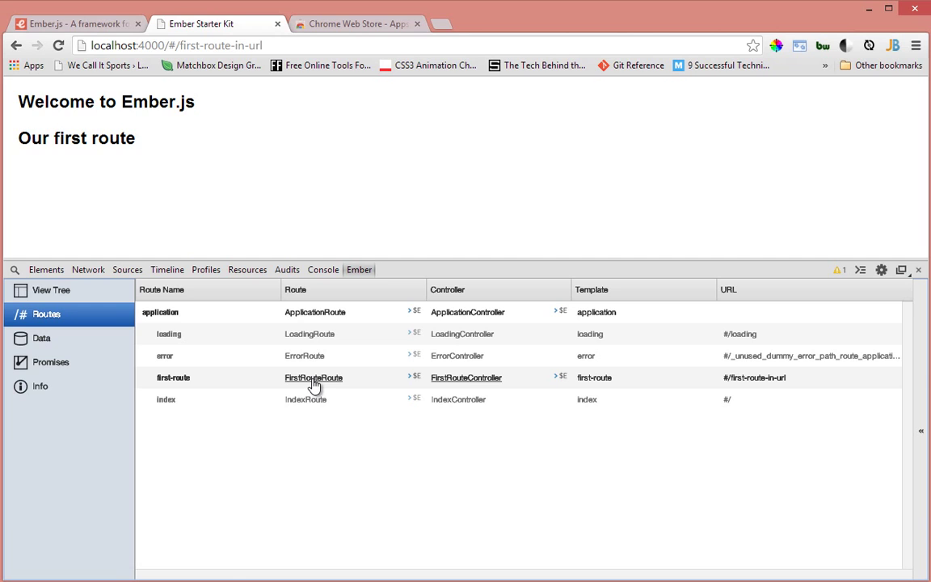
left_click(313, 379)
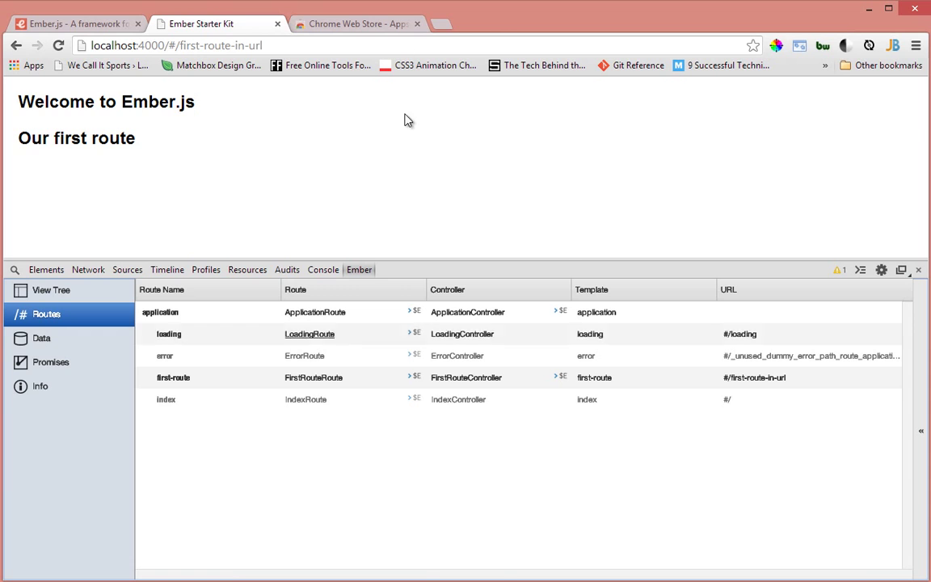
Search the Chrome Web Store for 'ember inspector', view its listing, and return to the Ember Starter Kit tab.
left_click(357, 24)
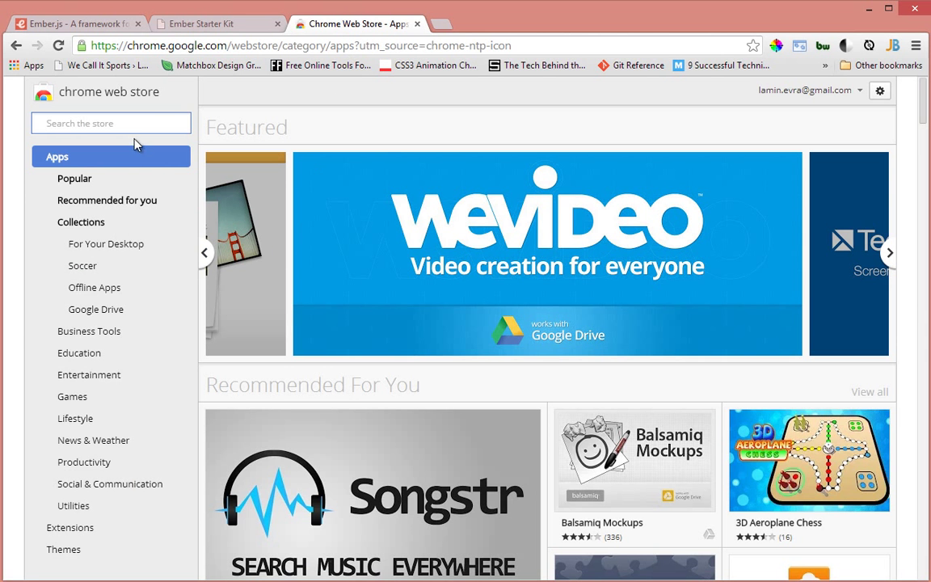
type("ember inspector")
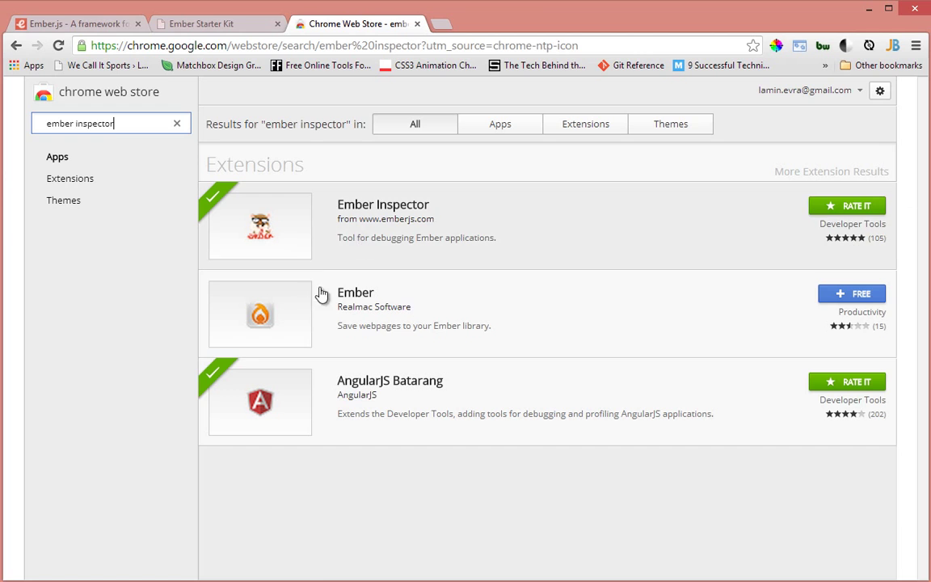
mouse_move(430, 372)
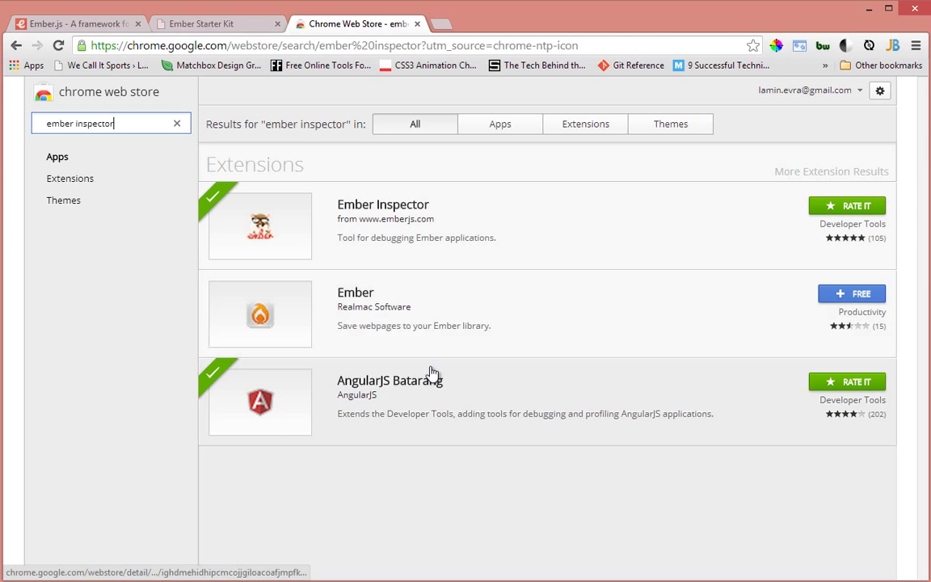
mouse_move(372, 379)
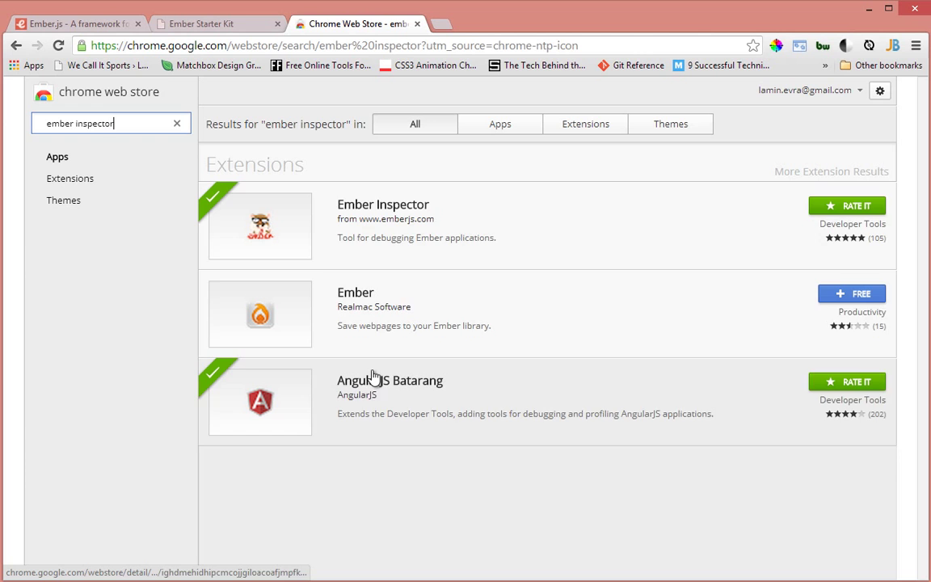
mouse_move(375, 246)
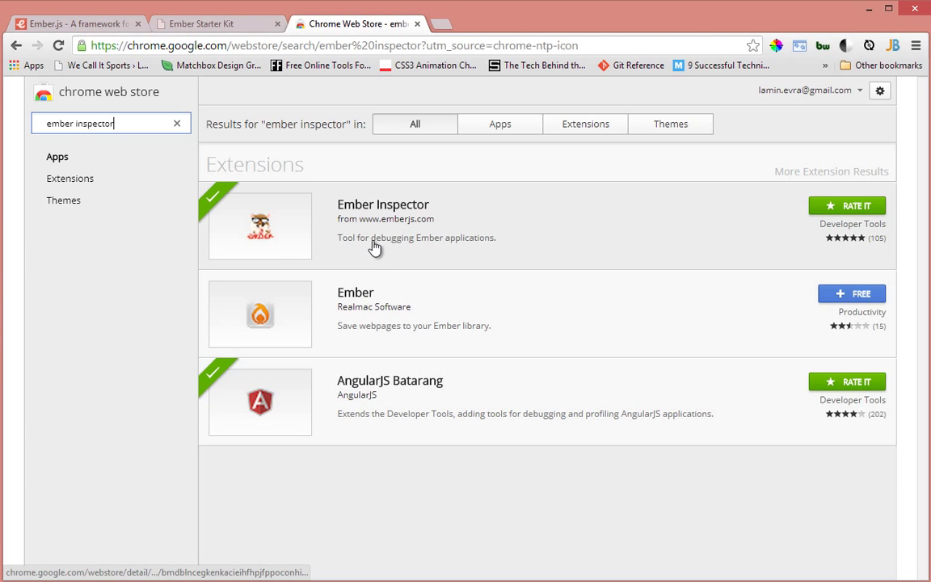
mouse_move(379, 209)
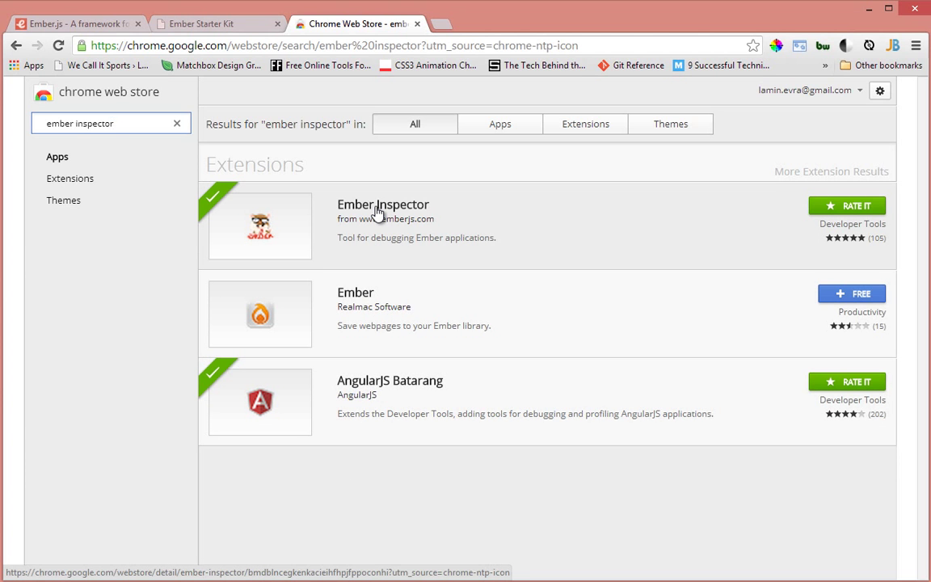
left_click(383, 204)
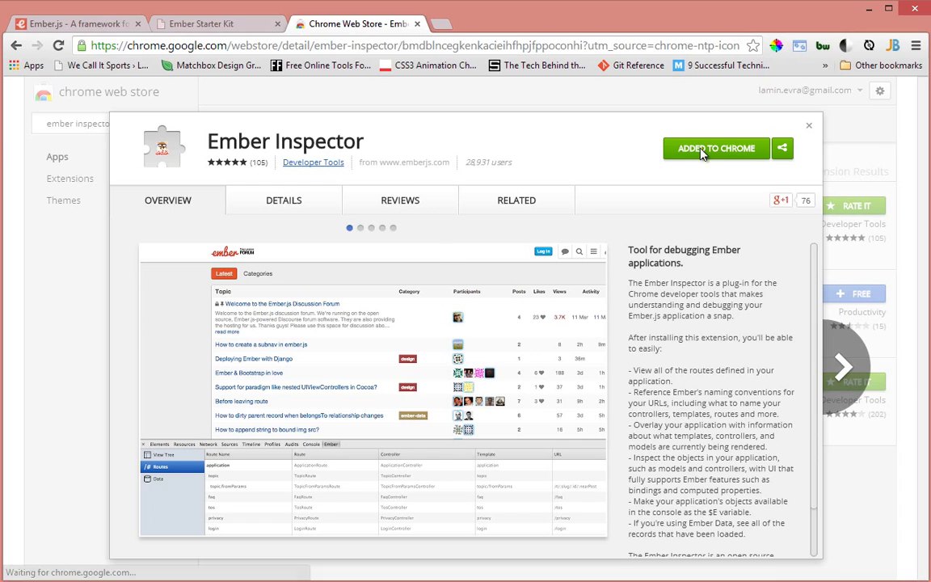
left_click(206, 24)
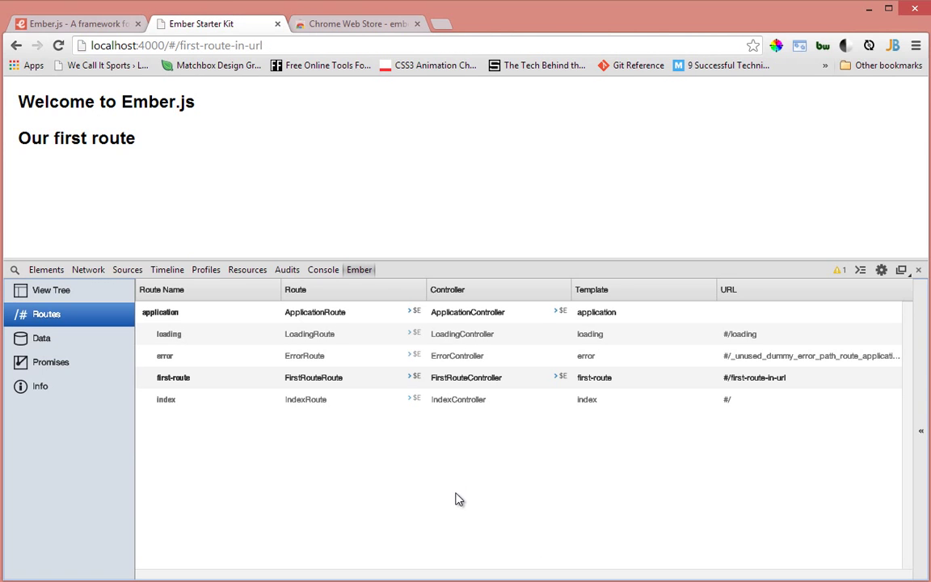
mouse_move(472, 232)
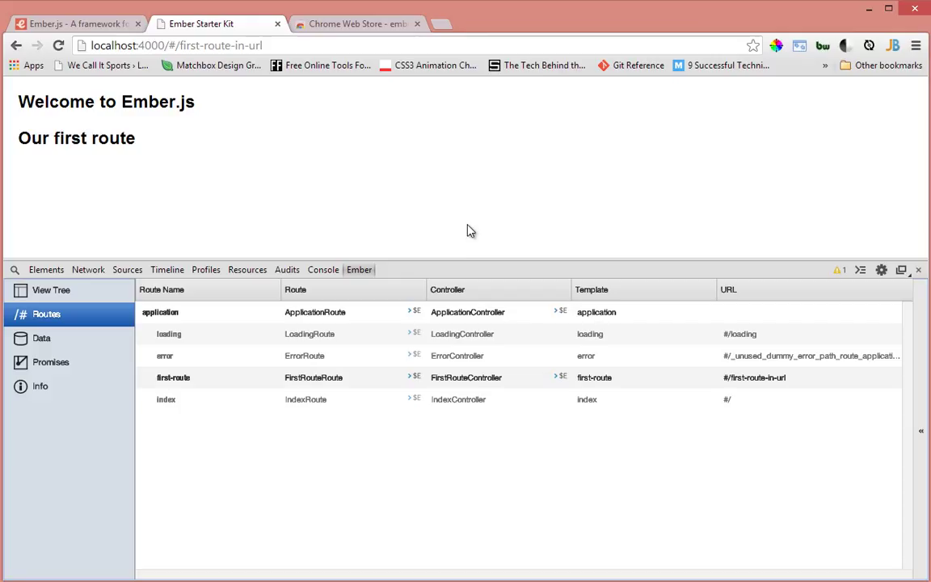
mouse_move(760, 272)
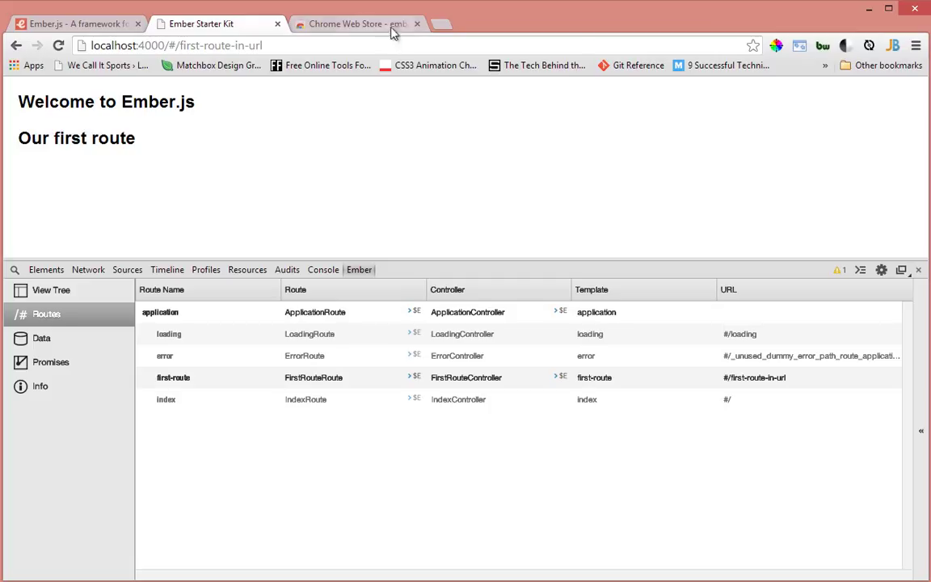
Close the Chrome Web Store tab and dismiss the developer tools.
left_click(417, 24)
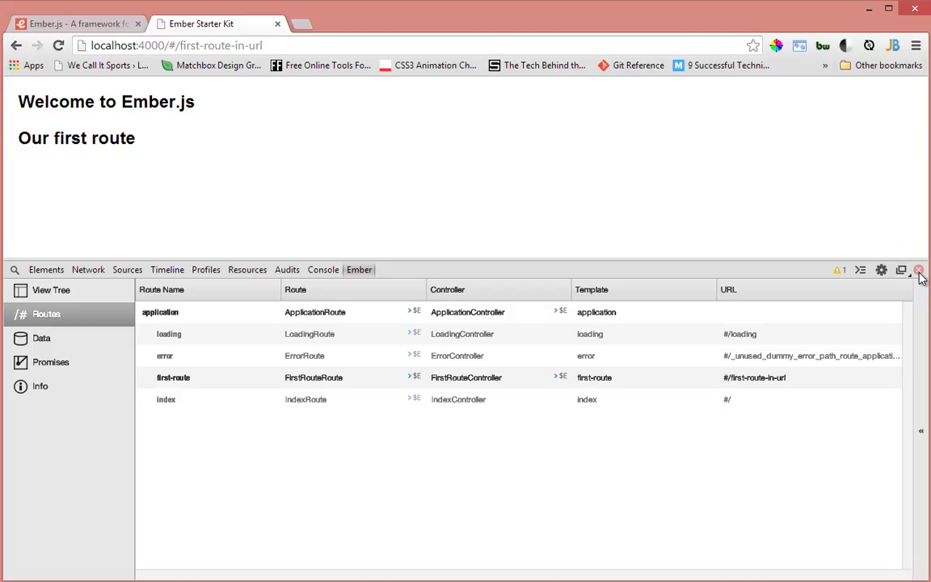
left_click(918, 269)
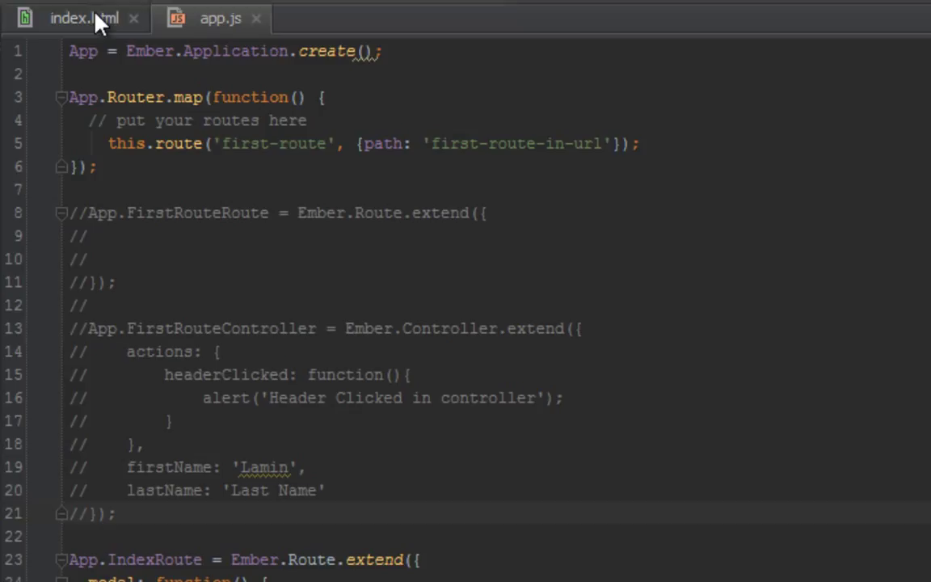
mouse_move(157, 142)
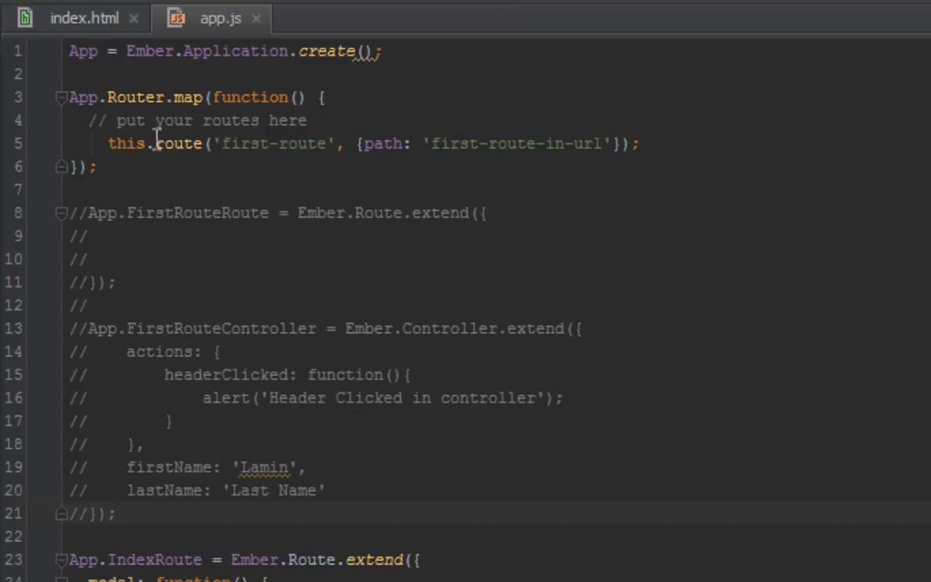
Uncomment the FirstRouteRoute lines and start a model: function returning a value.
left_click_drag(109, 142, 615, 142)
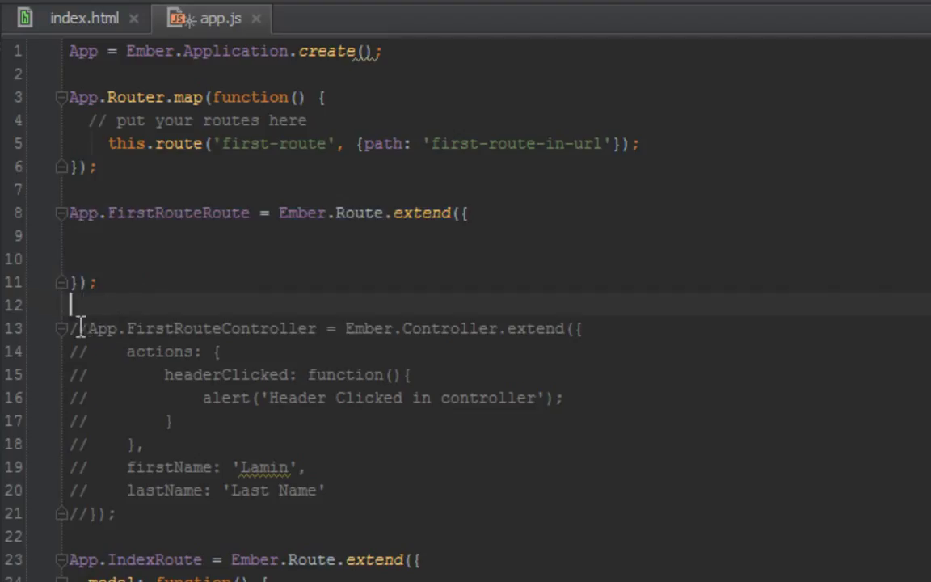
left_click_drag(78, 329, 89, 375)
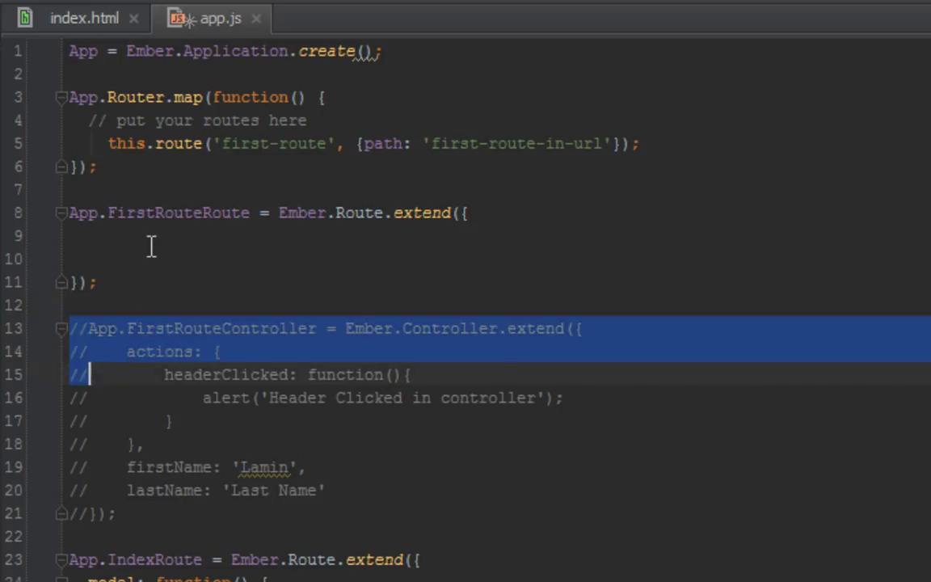
type("model")
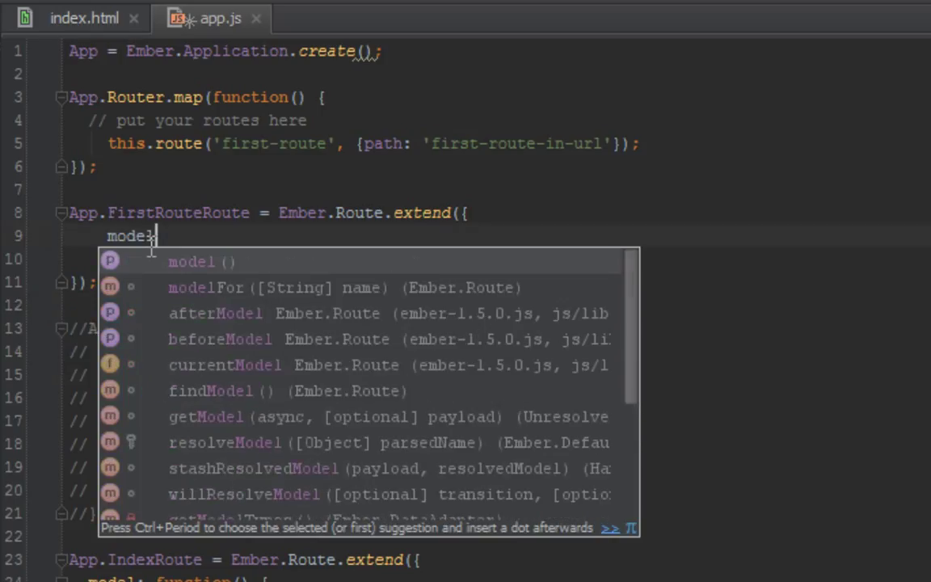
type(": function(){")
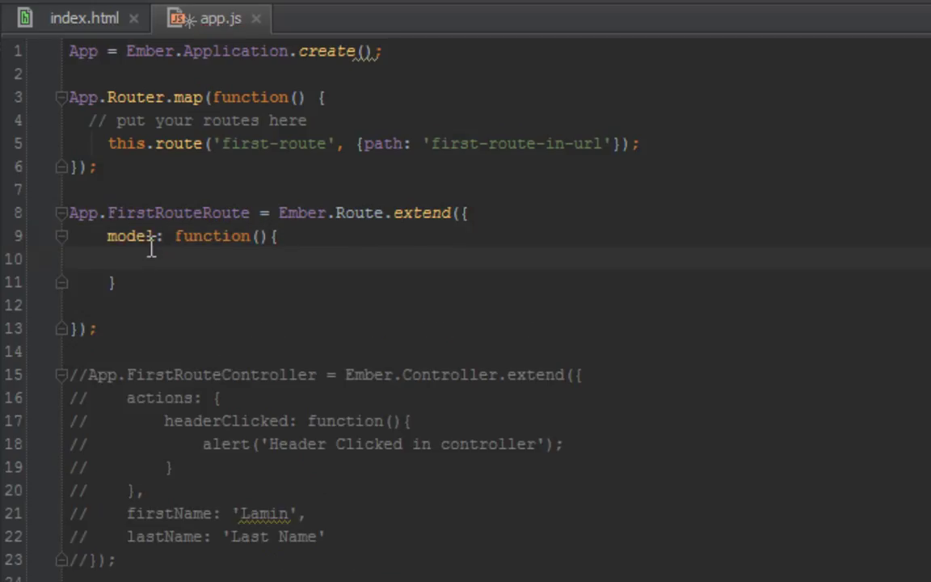
type("return")
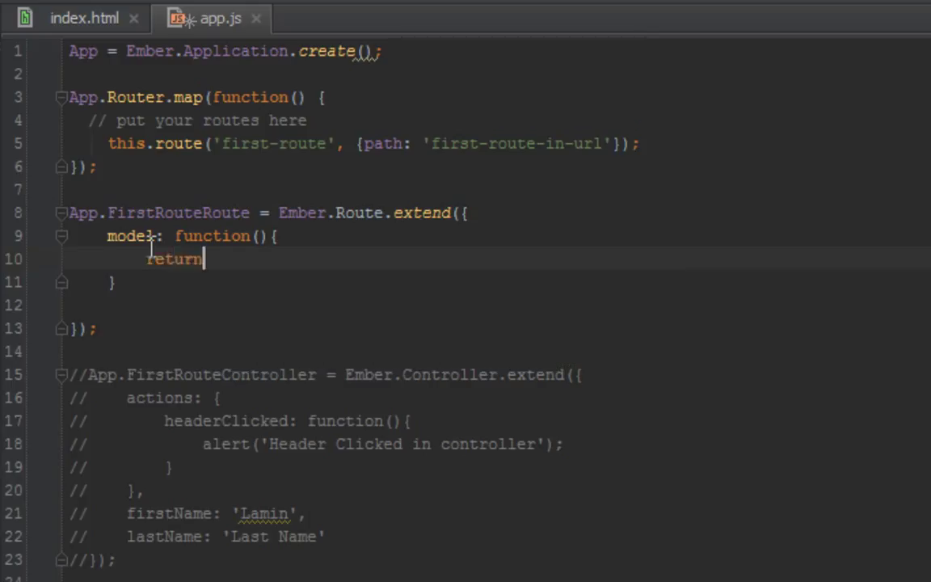
double_click(175, 258)
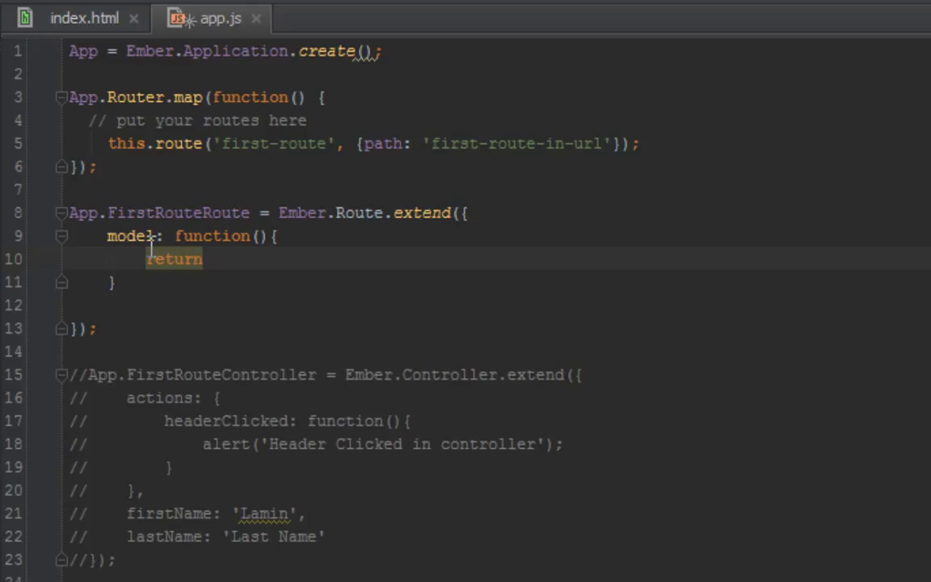
Complete the model function to return the array ['first item', 'second item'].
type("{")
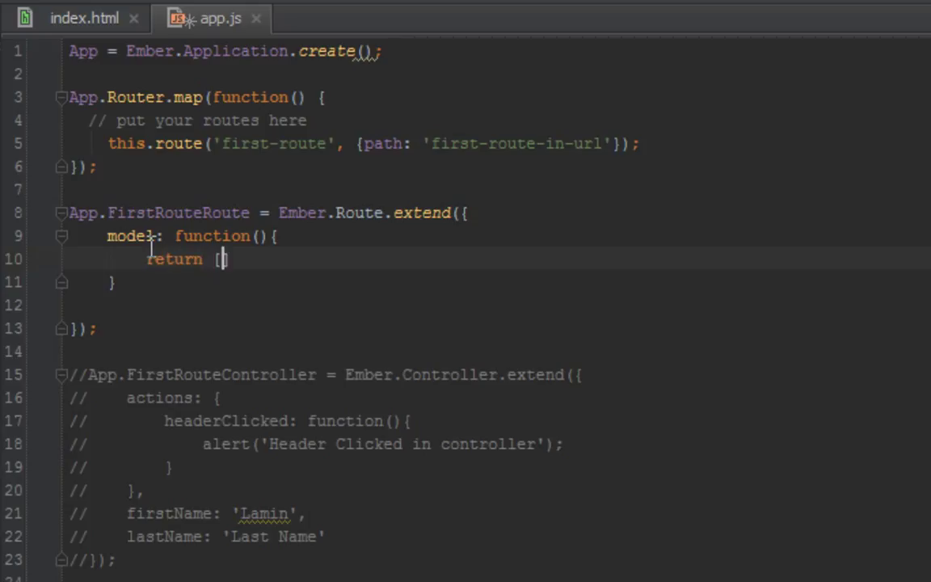
type("];")
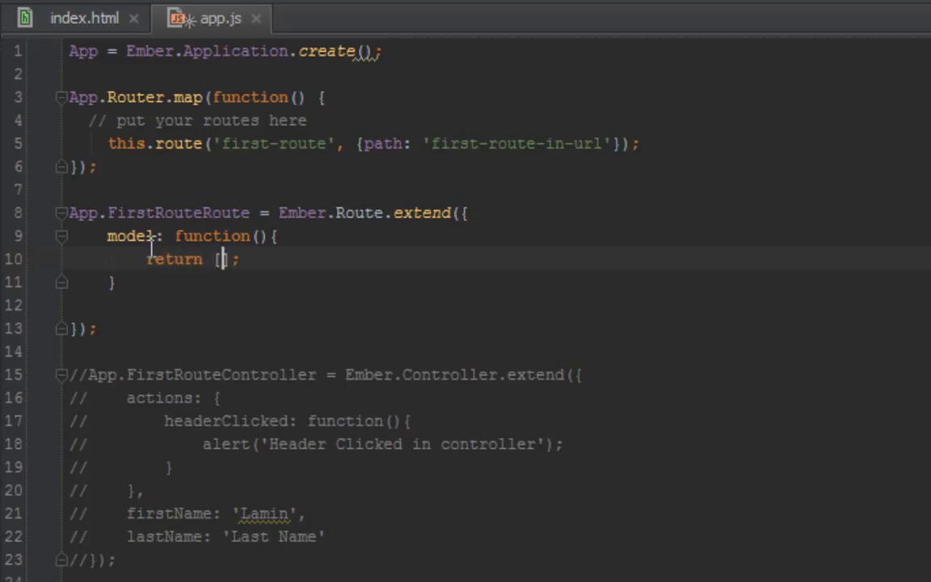
type("'first")
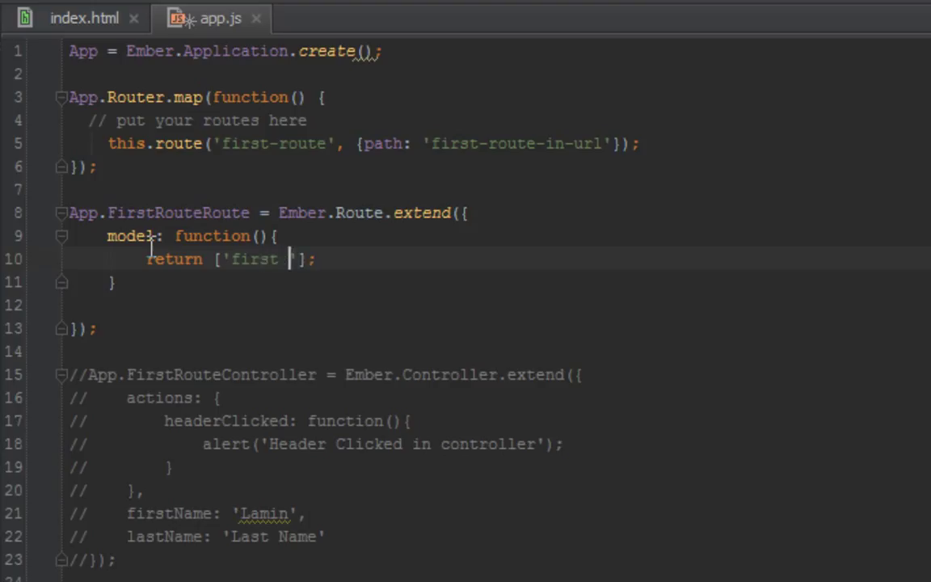
type("item")
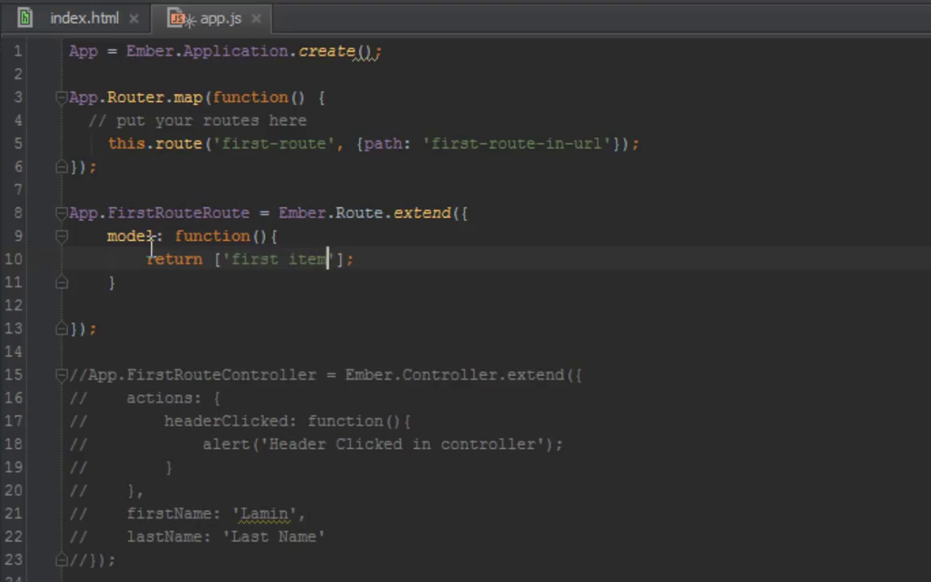
type(", 's'")
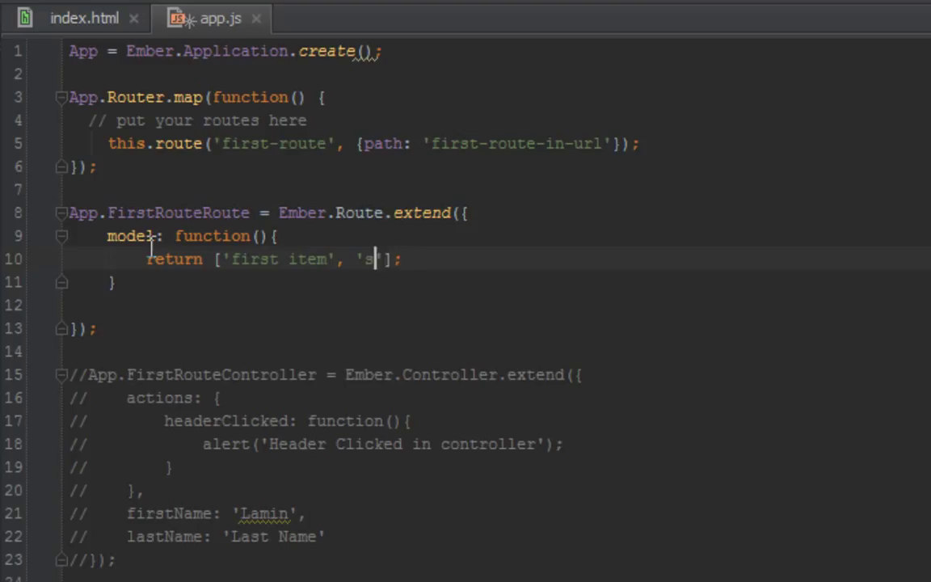
type("econd item")
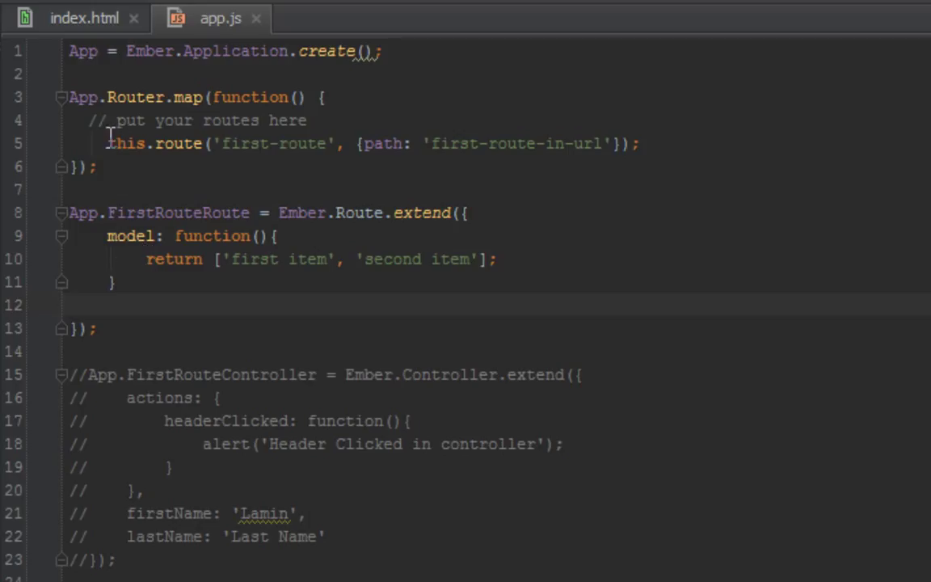
Highlight the first-route router entry and the new model function, then show index.html.
left_click_drag(106, 142, 94, 167)
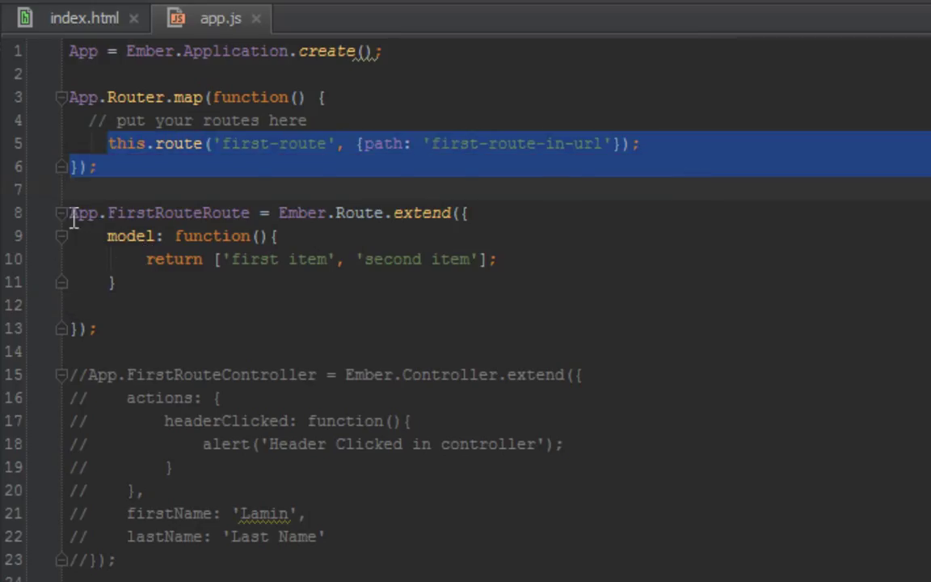
left_click(110, 236)
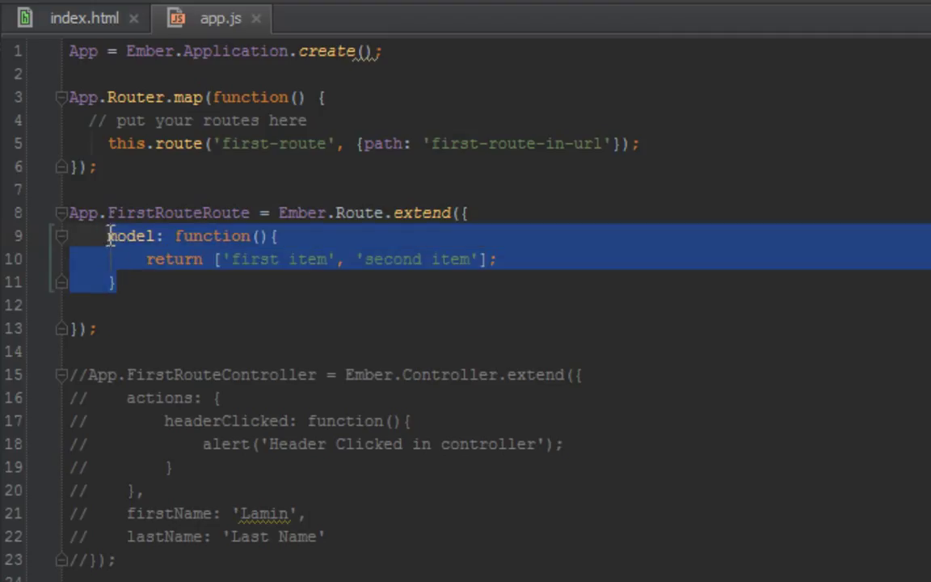
left_click(89, 375)
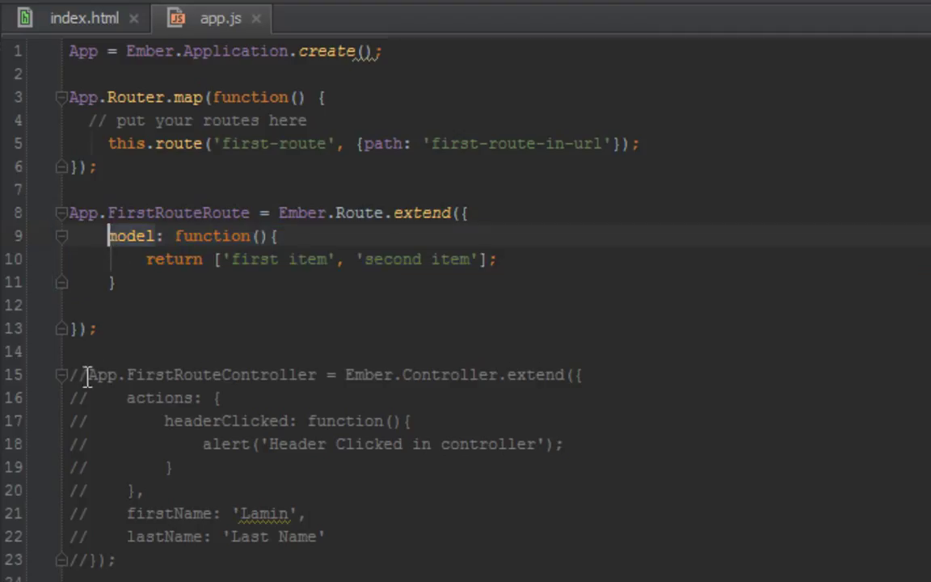
mouse_move(79, 378)
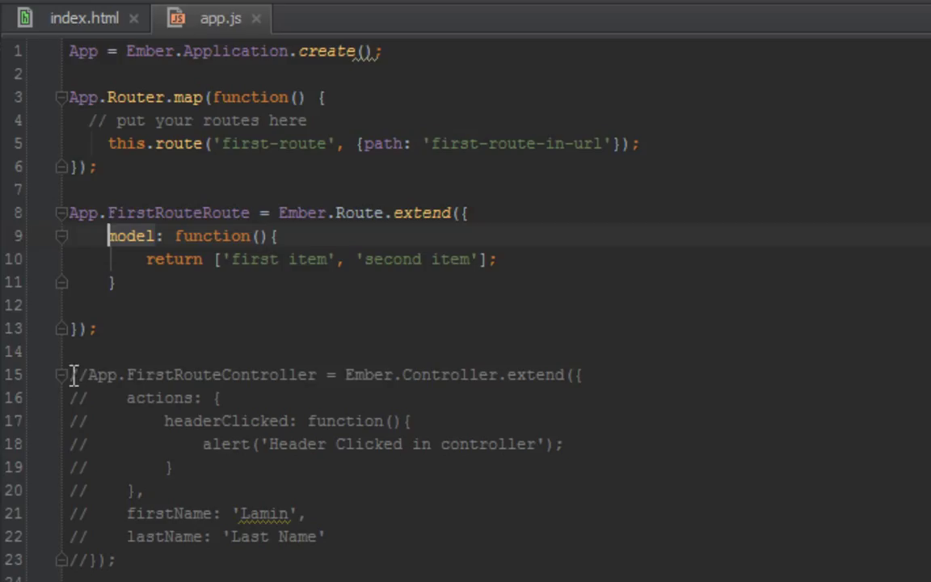
left_click(84, 18)
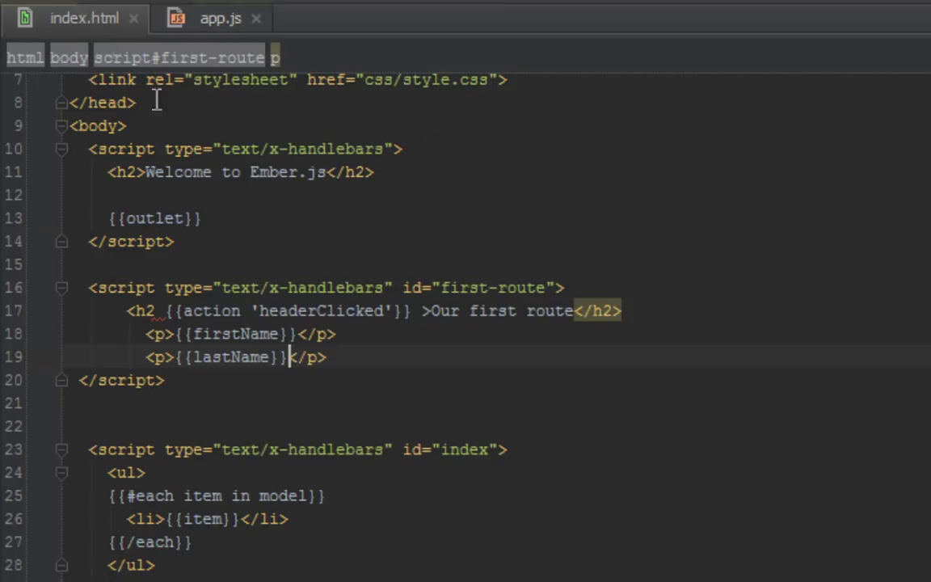
Note the firstName/lastName paragraphs in the template and uncomment the FirstRouteController block in app.js.
left_click_drag(289, 357, 139, 333)
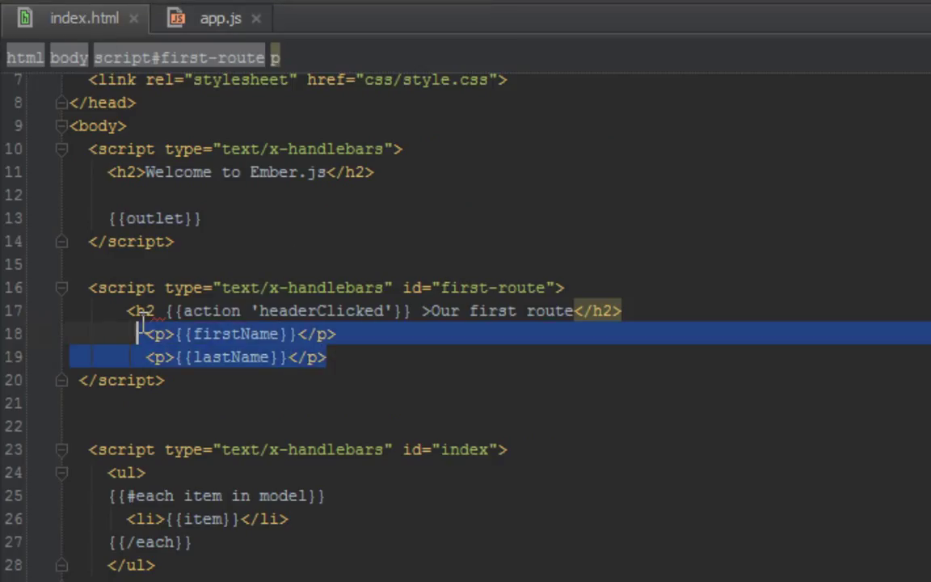
left_click(220, 18)
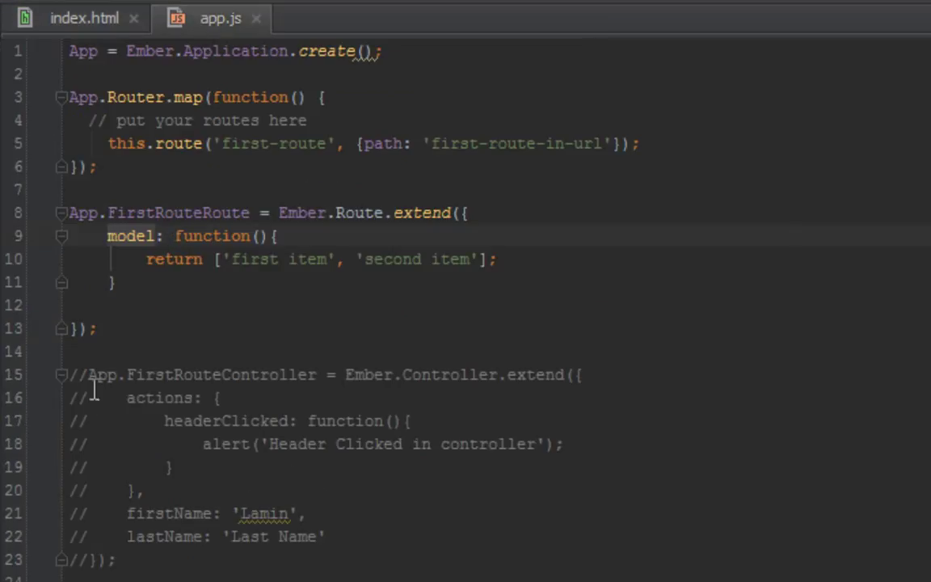
left_click_drag(88, 375, 116, 559)
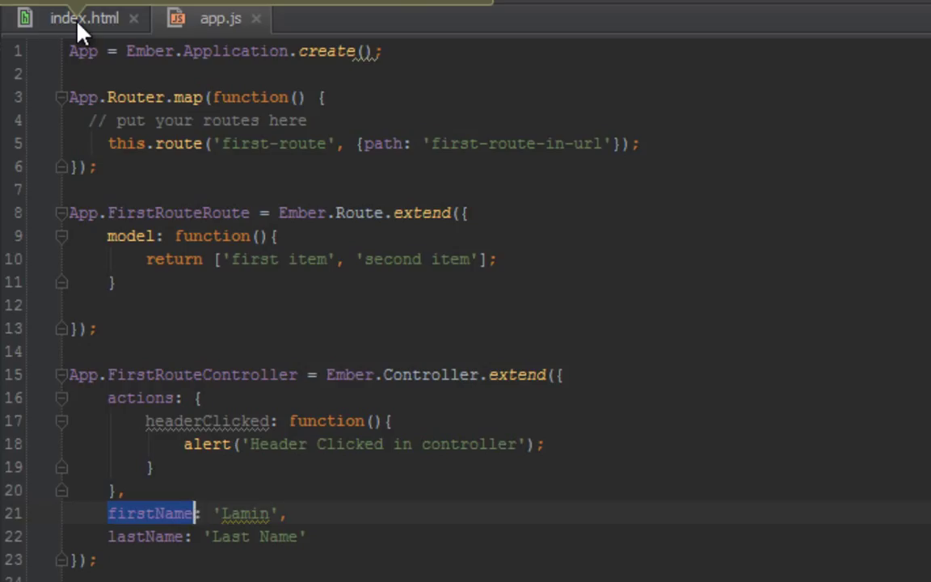
Compare index.html with the first-route path and FirstRouteController block in app.js.
left_click(85, 18)
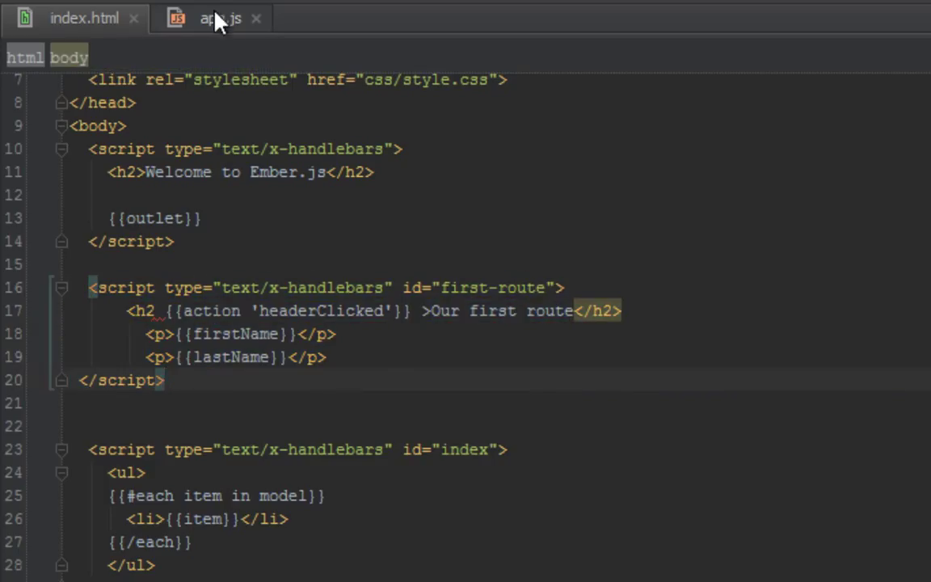
left_click(220, 18)
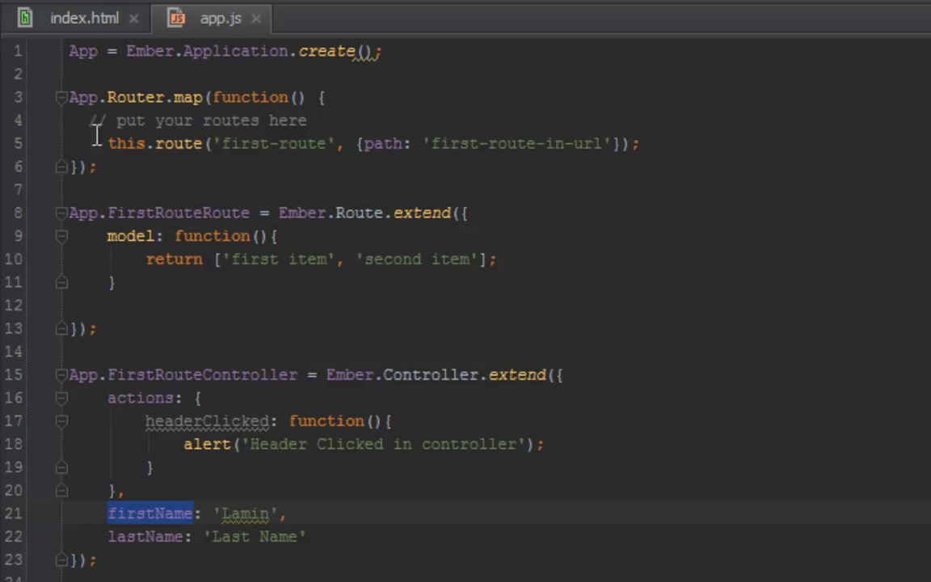
left_click(639, 142)
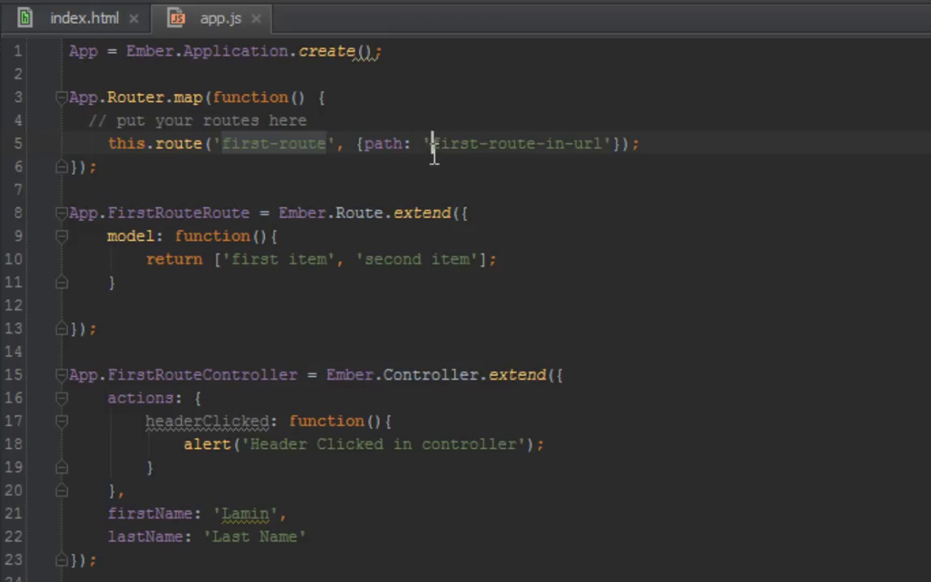
left_click_drag(433, 142, 111, 258)
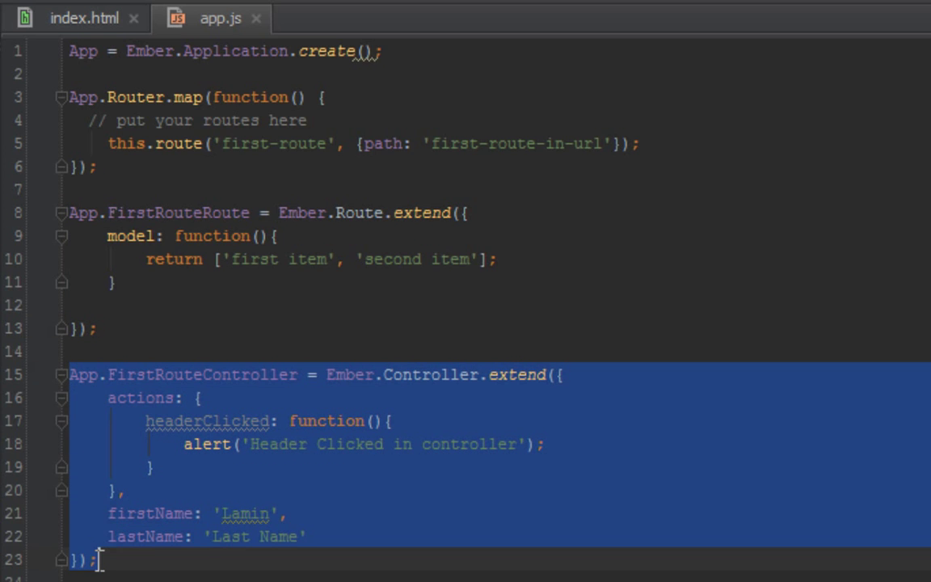
Check the first-route template id, then remove the blank line inside FirstRouteRoute.
left_click(84, 18)
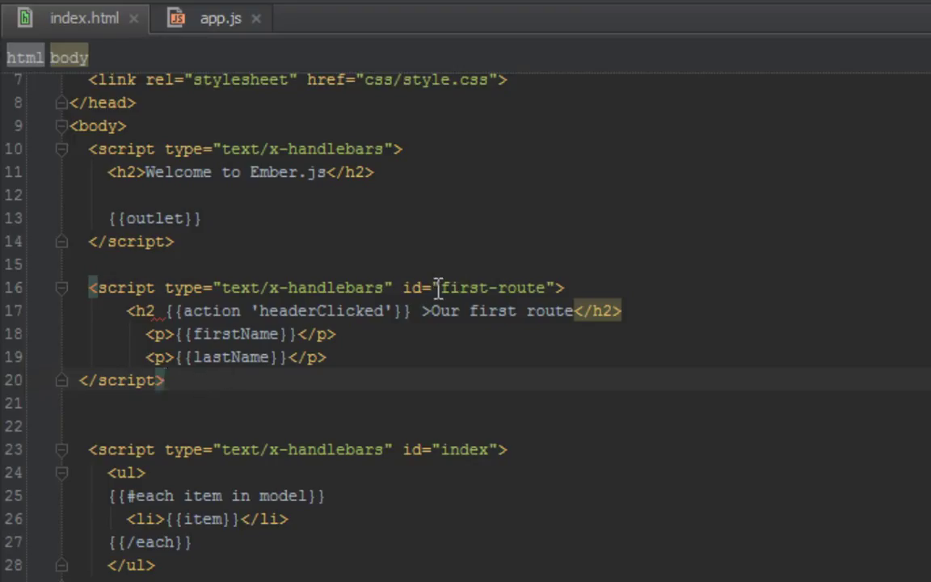
double_click(492, 288)
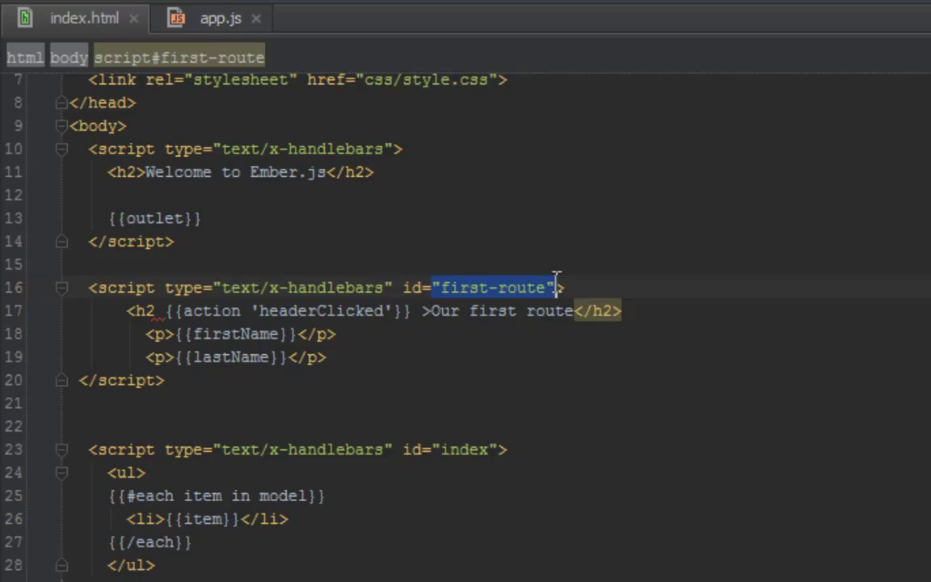
left_click(220, 18)
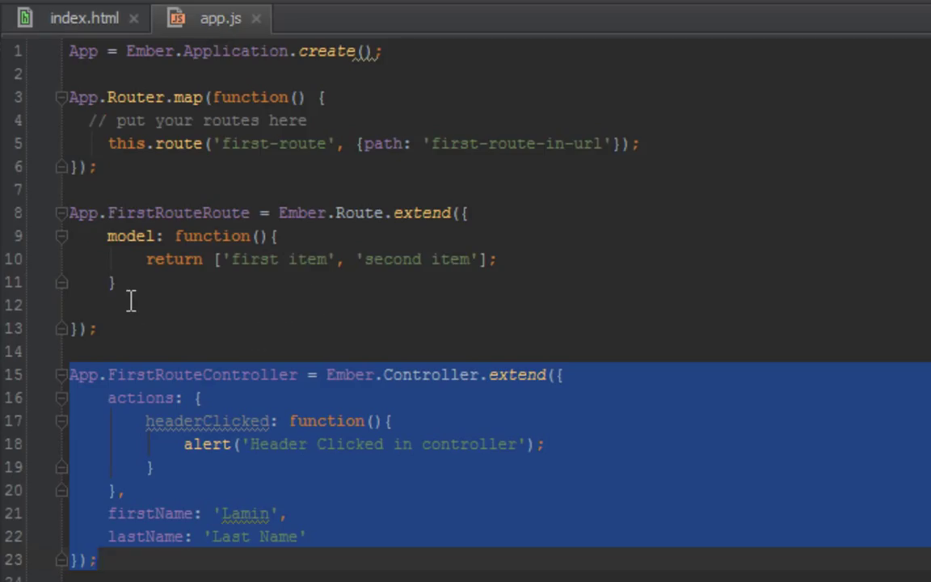
left_click(131, 304)
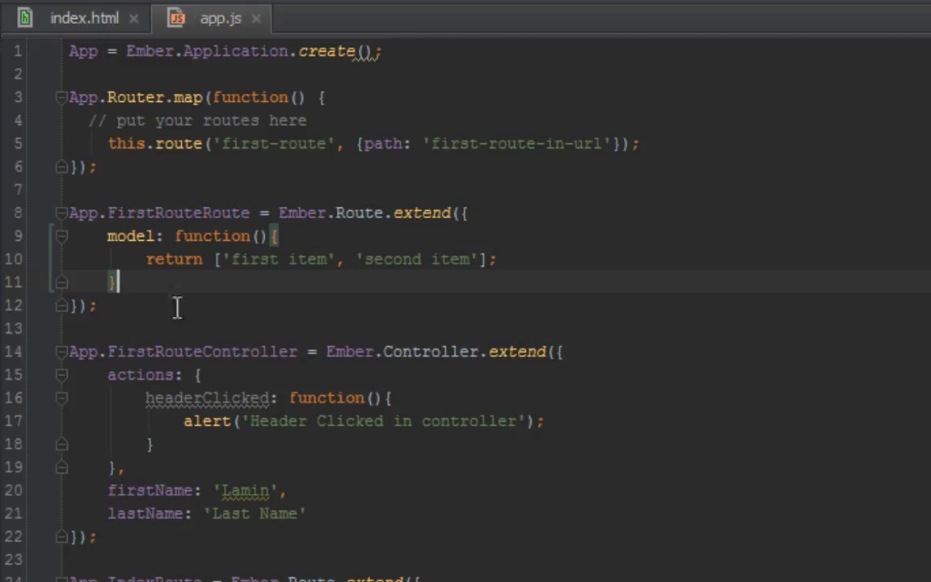
mouse_move(160, 433)
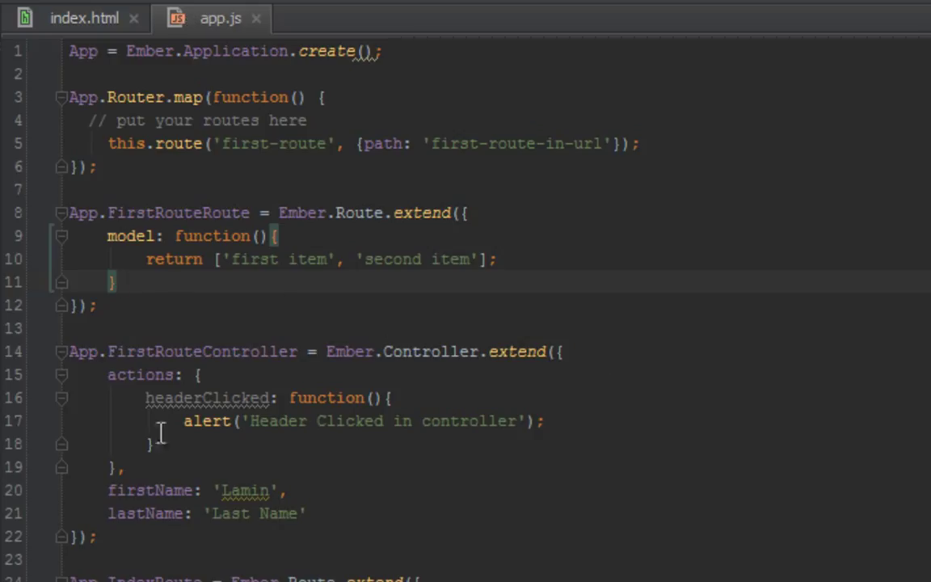